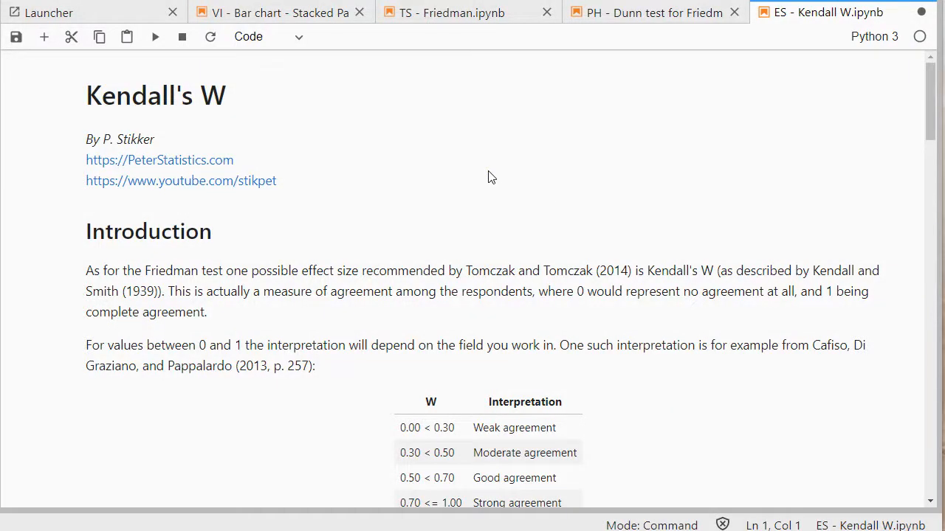
pyautogui.moveTo(103, 99)
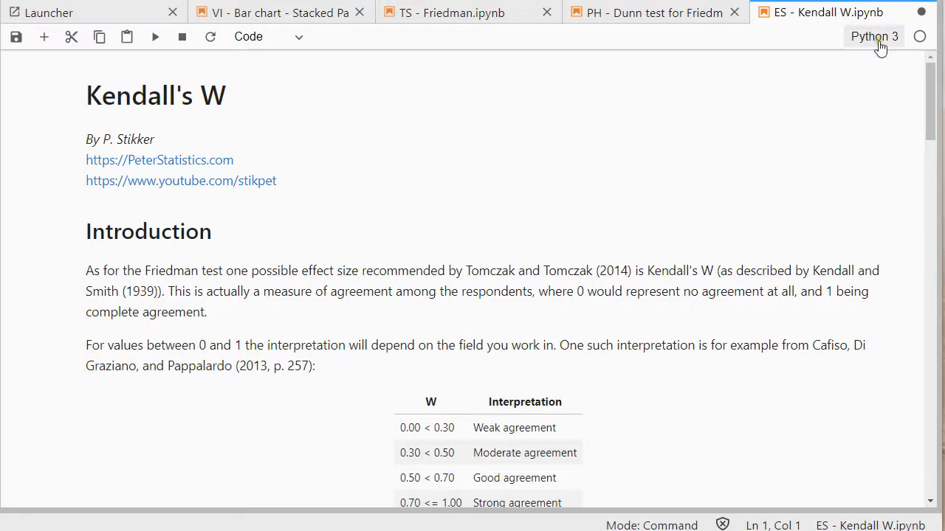
pyautogui.moveTo(676, 208)
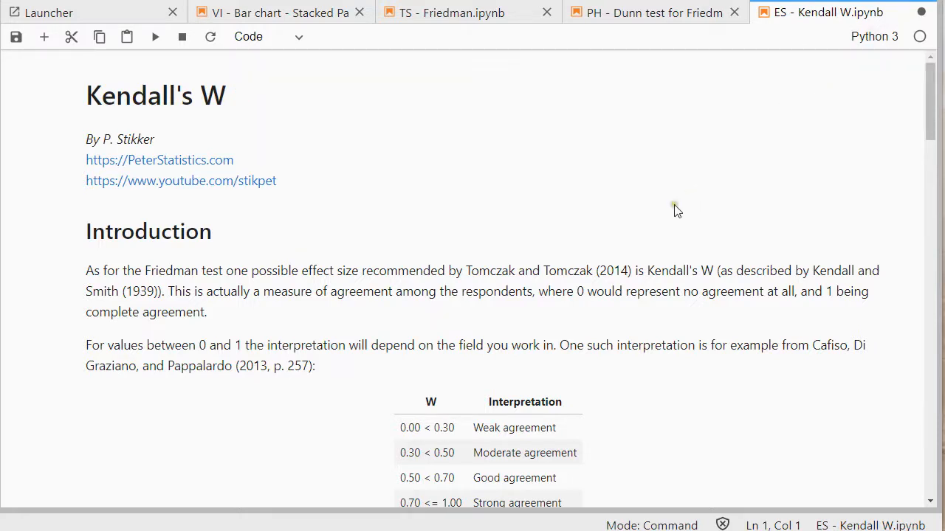
pyautogui.moveTo(472, 310)
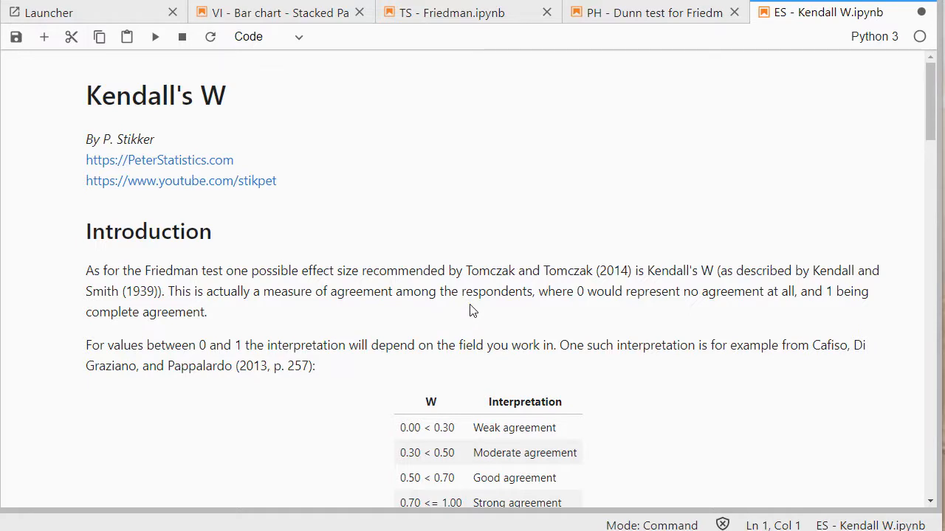
pyautogui.moveTo(580, 286)
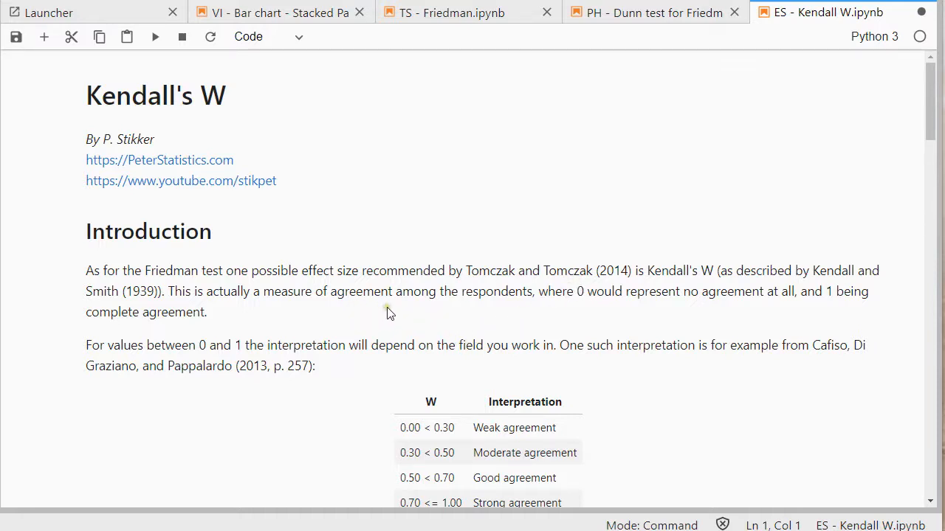
pyautogui.moveTo(580, 313)
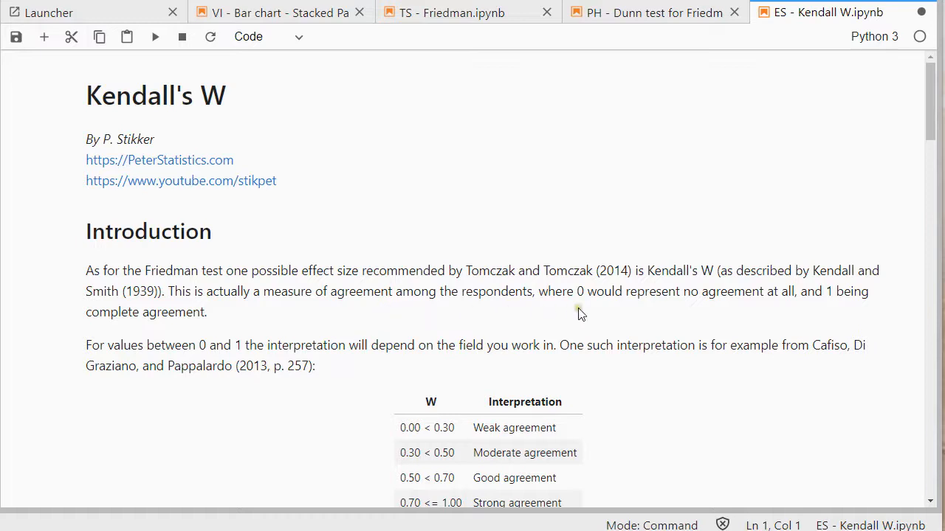
pyautogui.moveTo(651, 313)
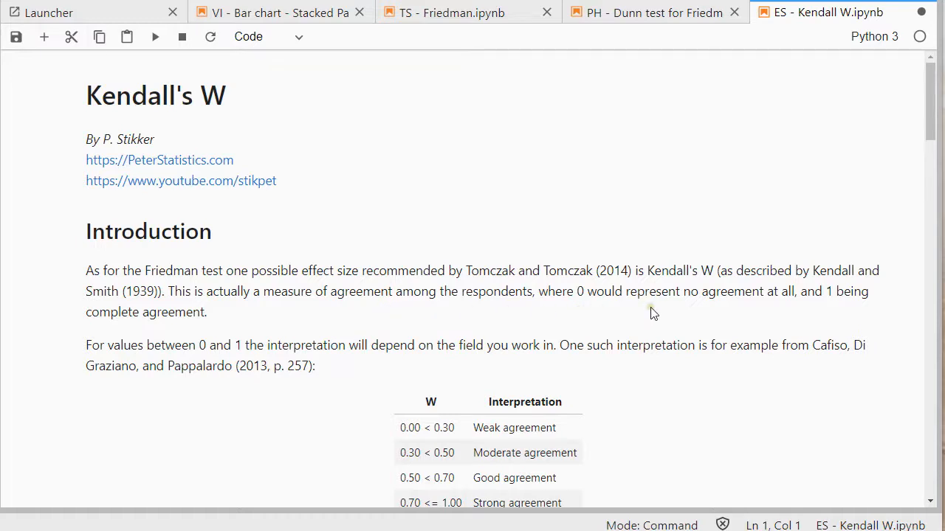
# Run the pandas import cell as cell 1 and save the notebook.
pyautogui.scroll(-3)
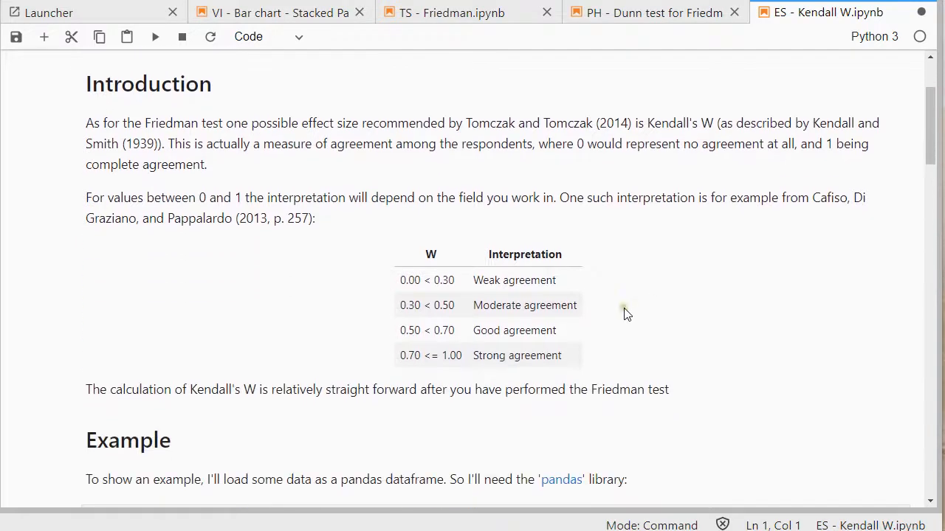
pyautogui.moveTo(273, 231)
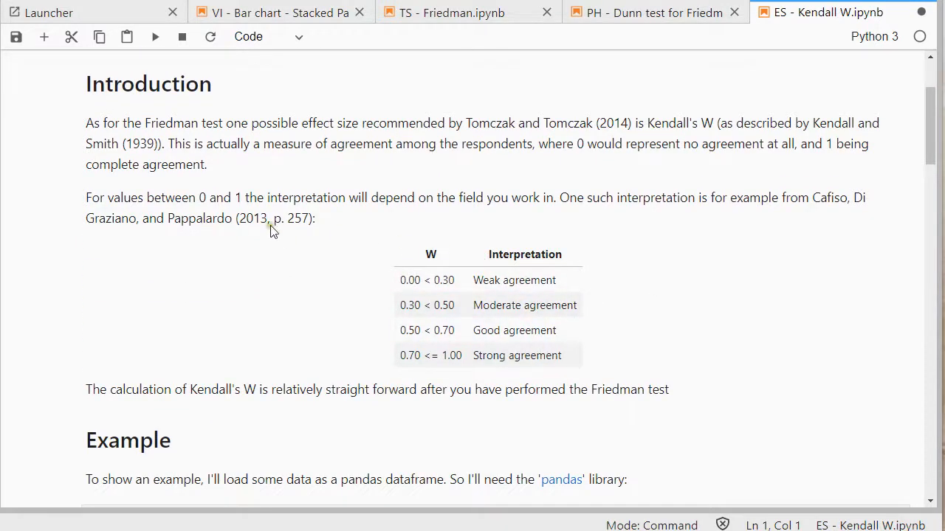
pyautogui.moveTo(206, 238)
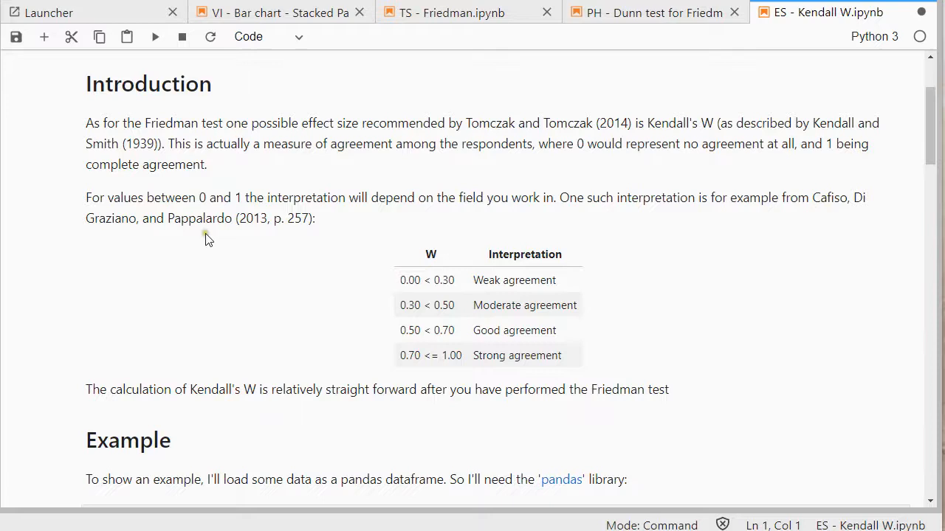
pyautogui.moveTo(205, 237)
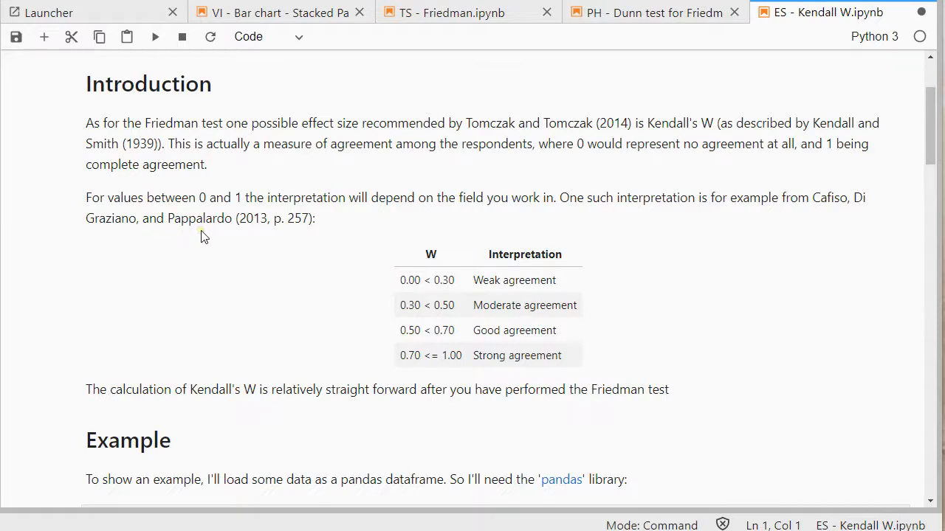
pyautogui.moveTo(335, 253)
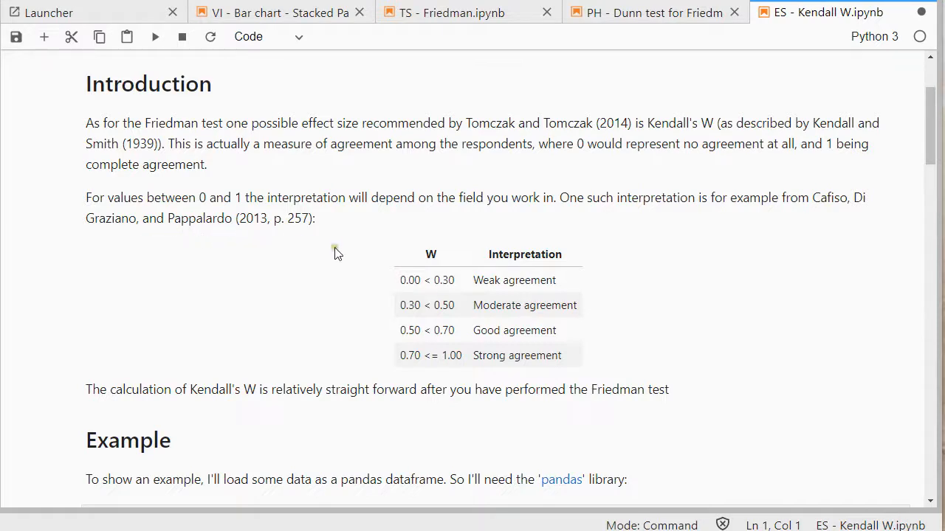
pyautogui.moveTo(535, 310)
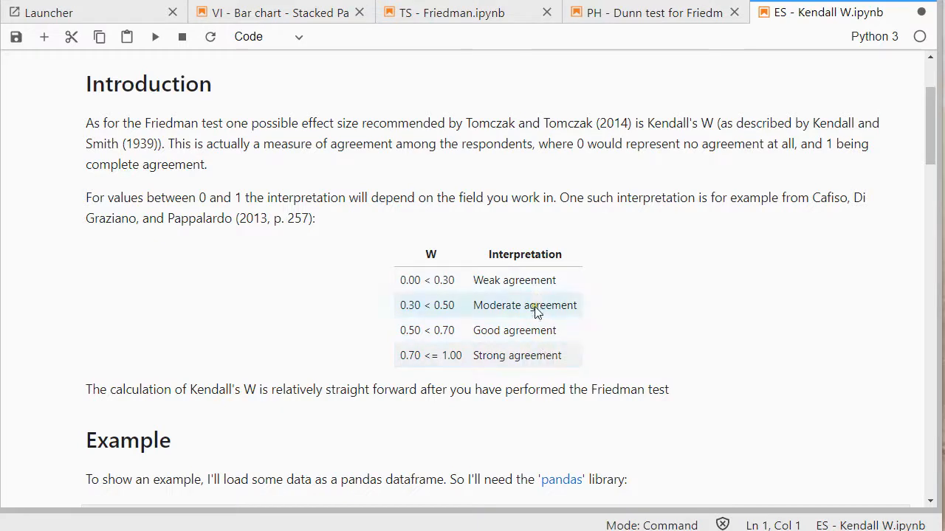
pyautogui.moveTo(545, 355)
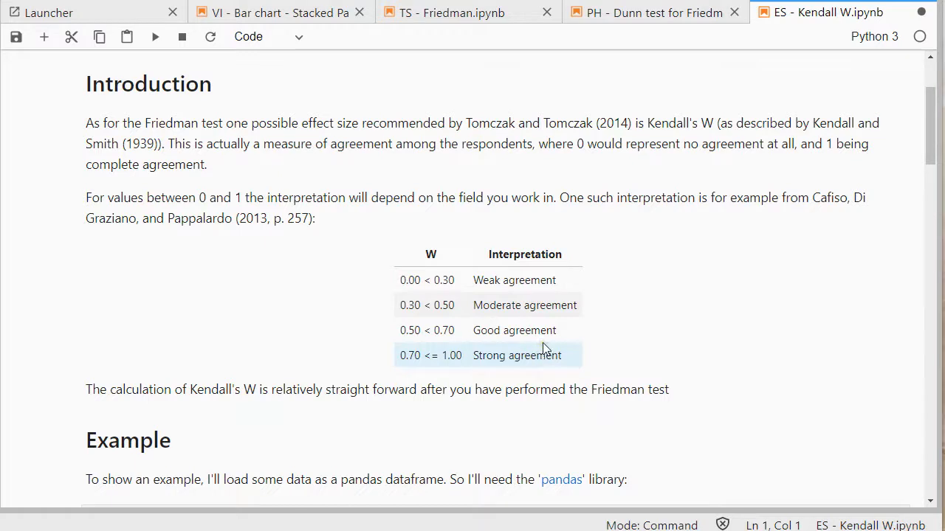
pyautogui.moveTo(544, 340)
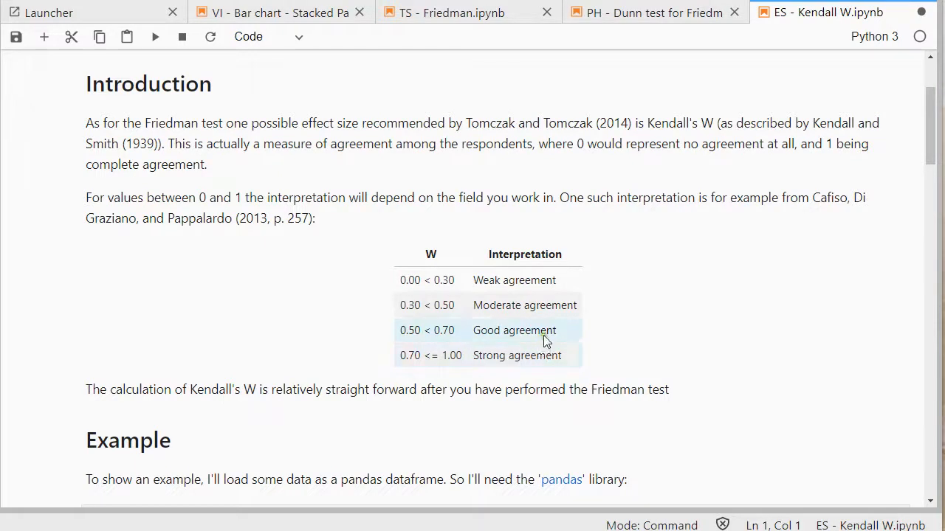
pyautogui.moveTo(626, 321)
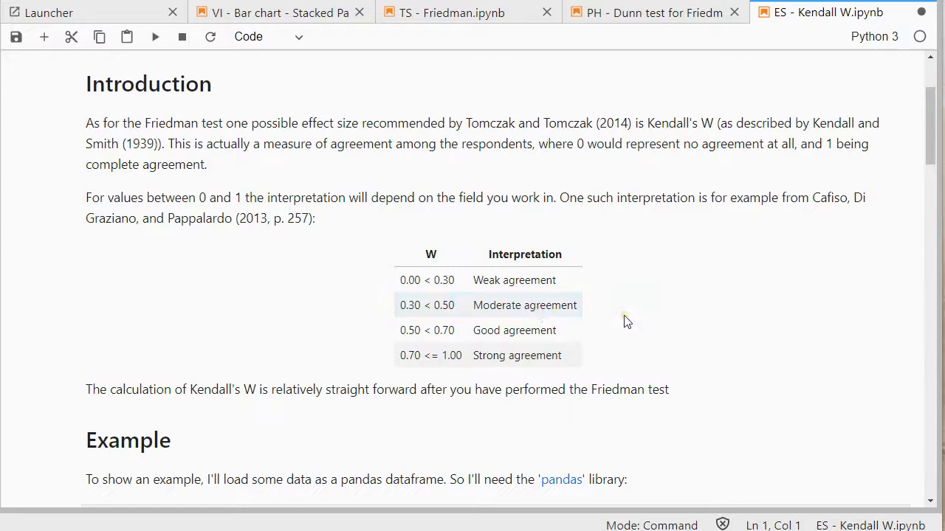
pyautogui.scroll(-3)
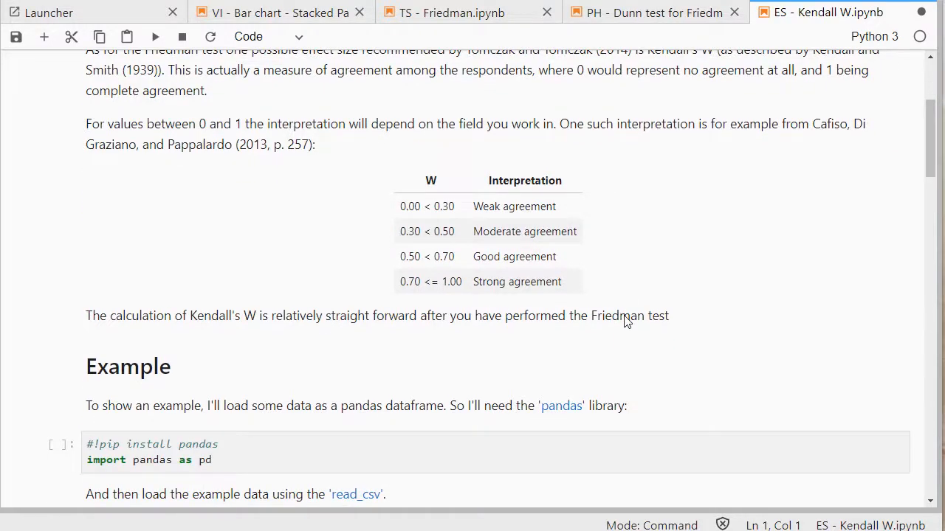
pyautogui.scroll(-3)
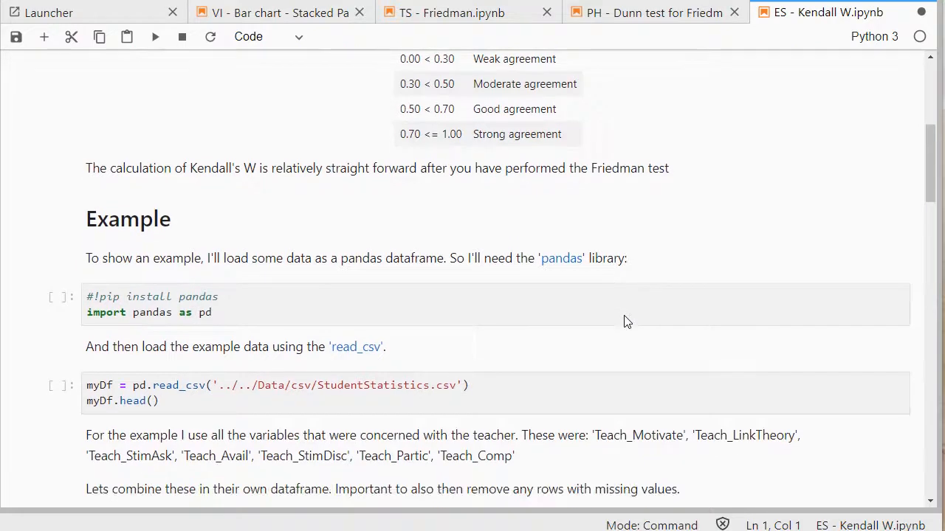
pyautogui.click(362, 238)
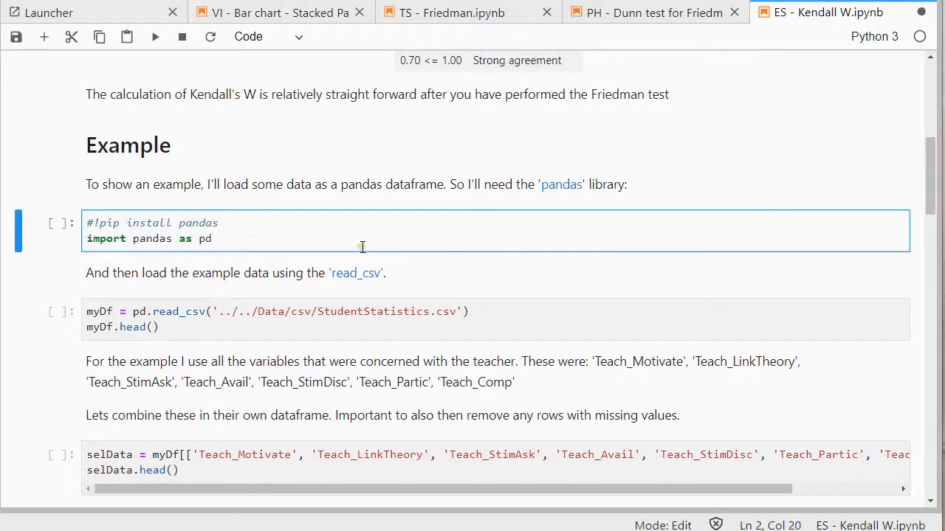
pyautogui.click(213, 239)
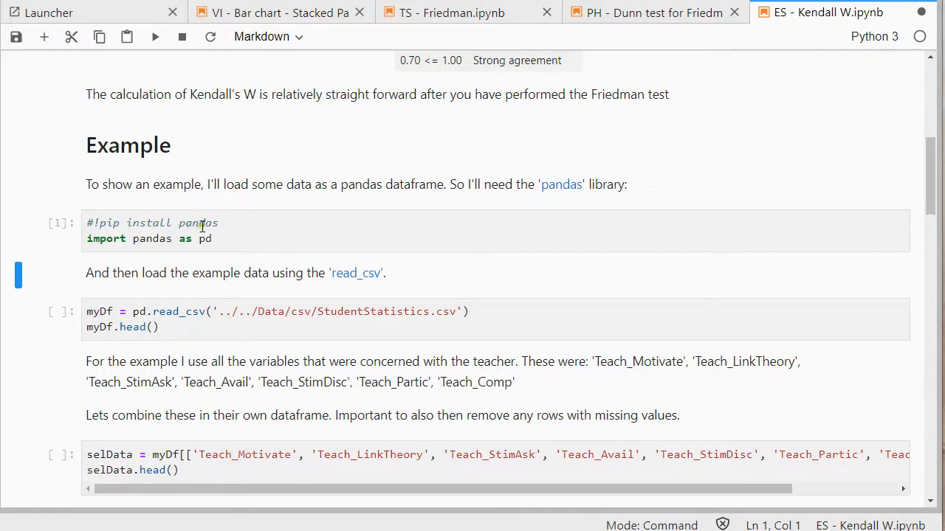
pyautogui.press('ctrl+s')
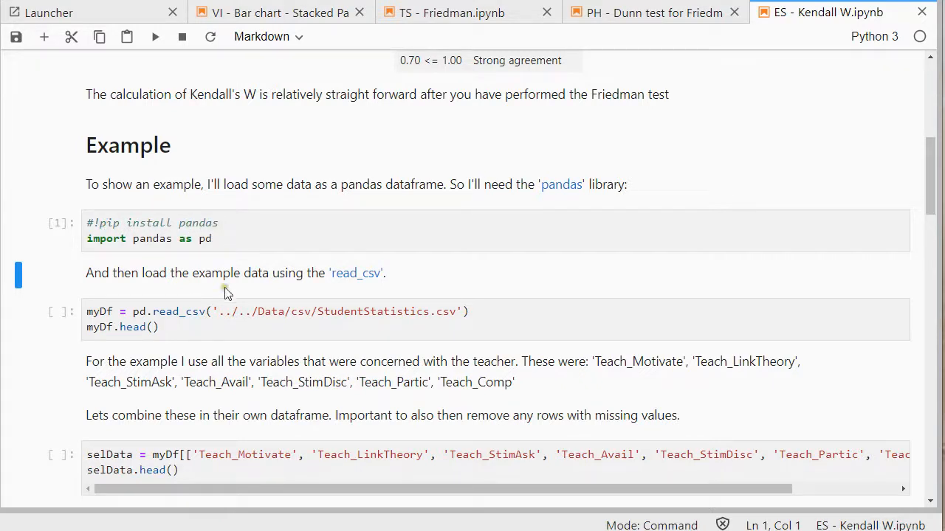
pyautogui.moveTo(356, 273)
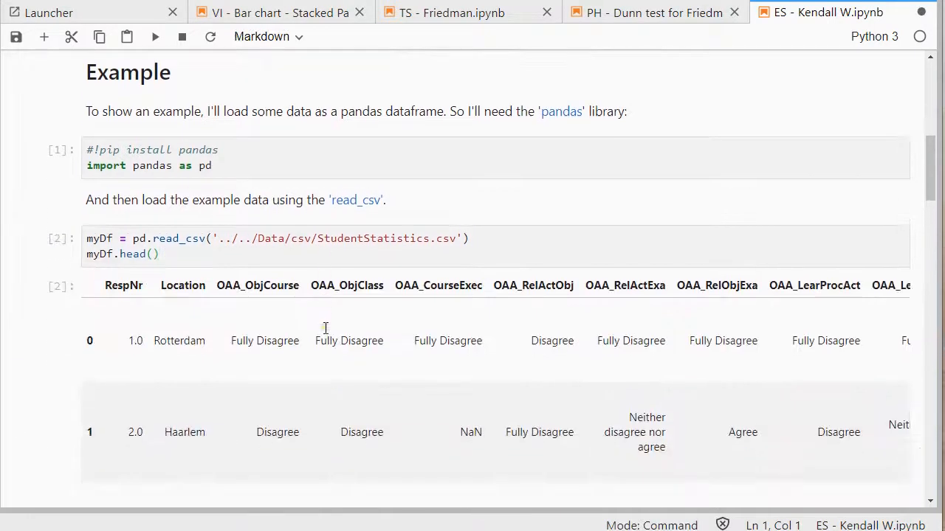
pyautogui.scroll(-3)
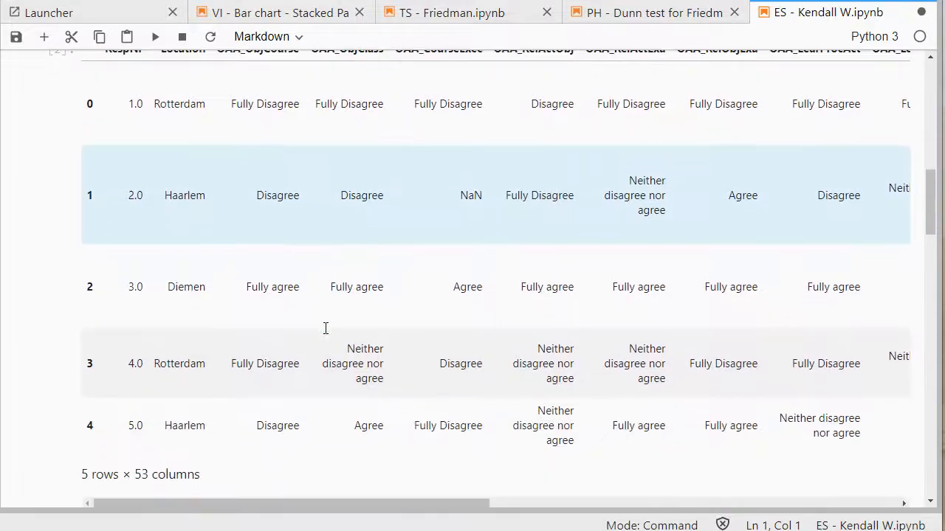
pyautogui.scroll(-3)
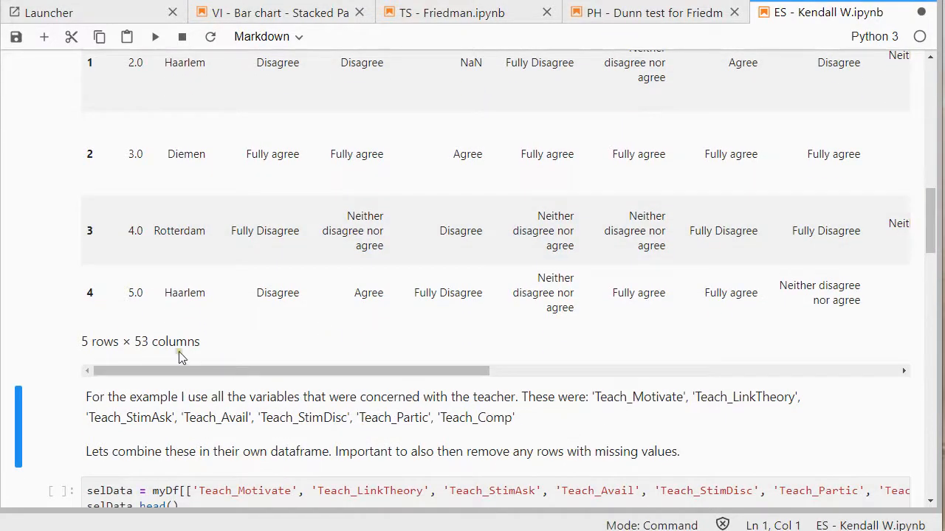
pyautogui.moveTo(384, 418)
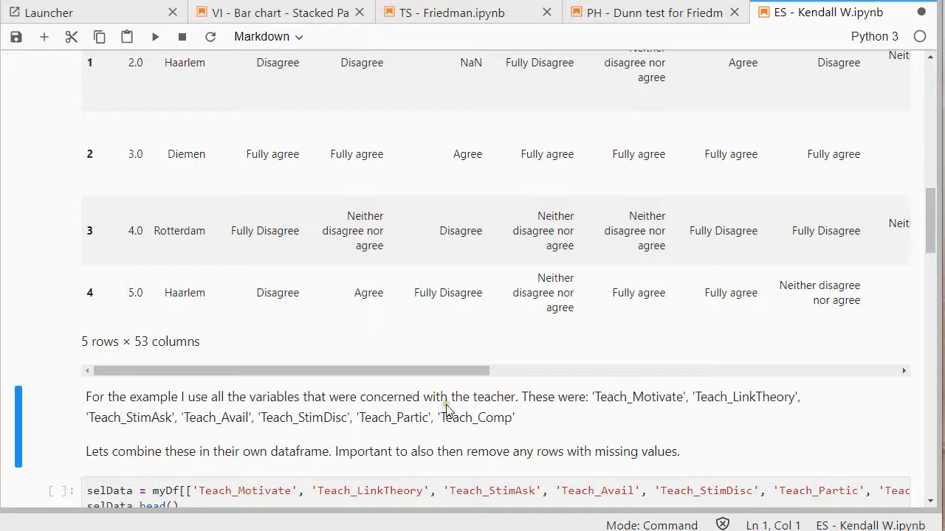
pyautogui.moveTo(625, 408)
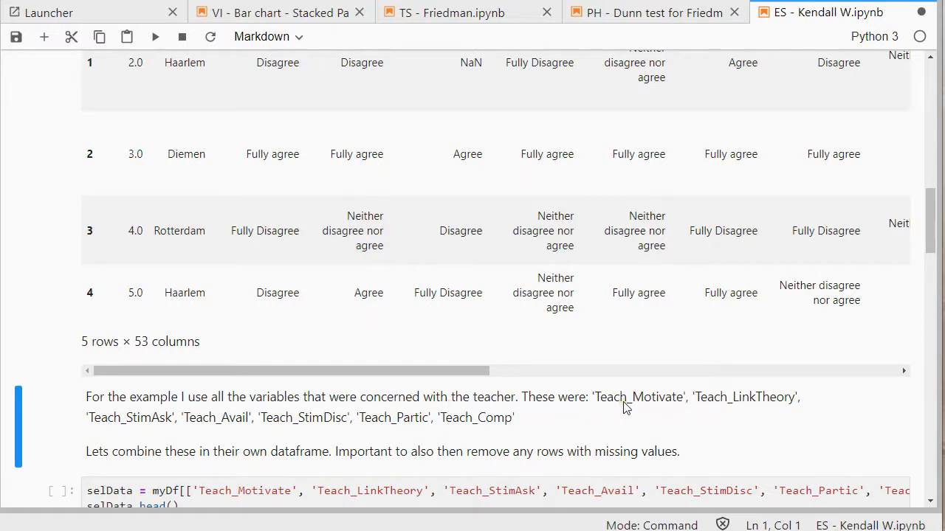
pyautogui.moveTo(155, 420)
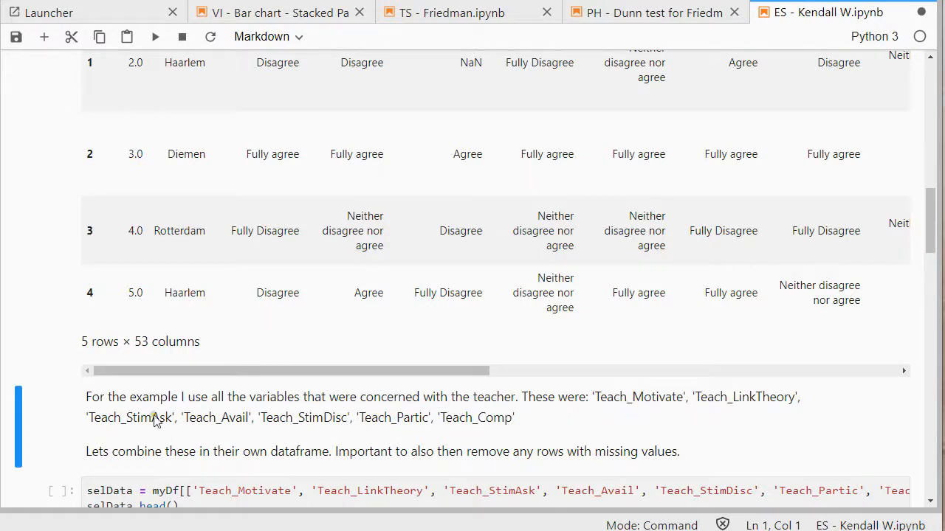
pyautogui.moveTo(486, 417)
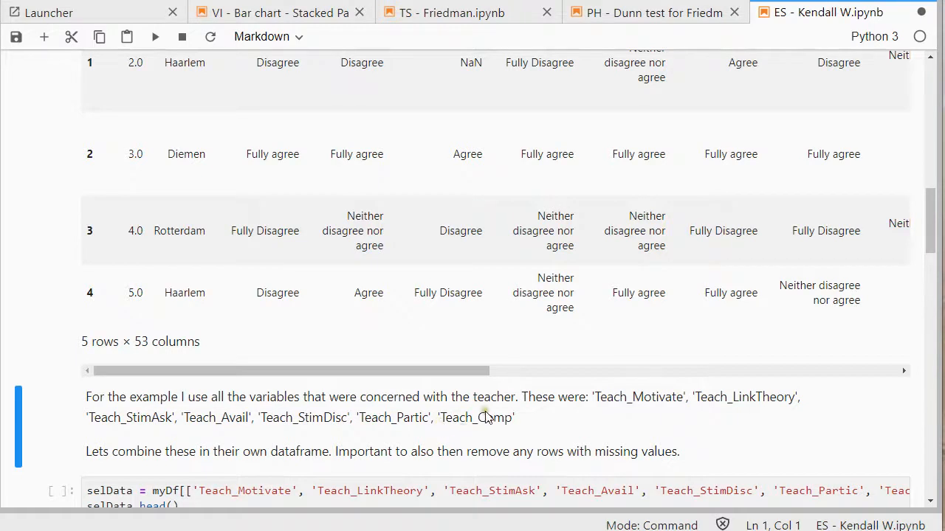
pyautogui.scroll(-3)
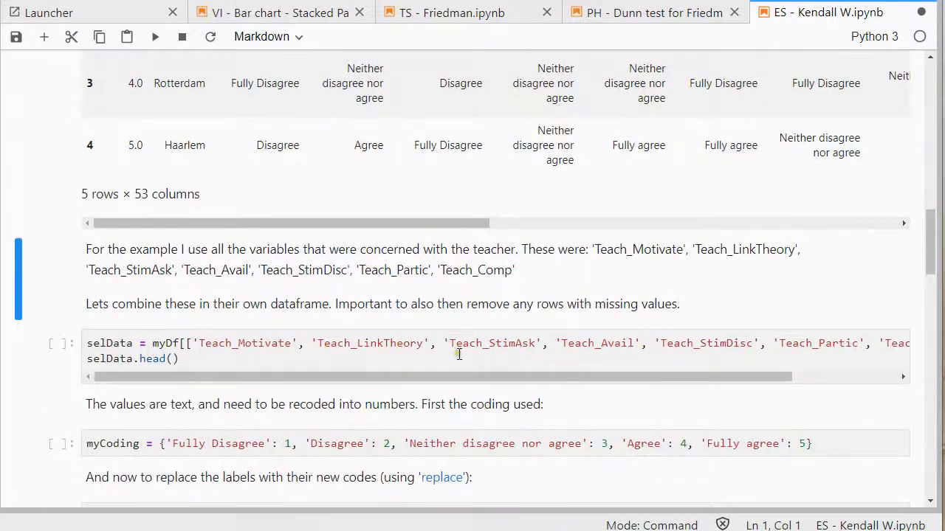
# Run the selData cell to show the first five rows of the seven Teach_ columns.
pyautogui.click(478, 359)
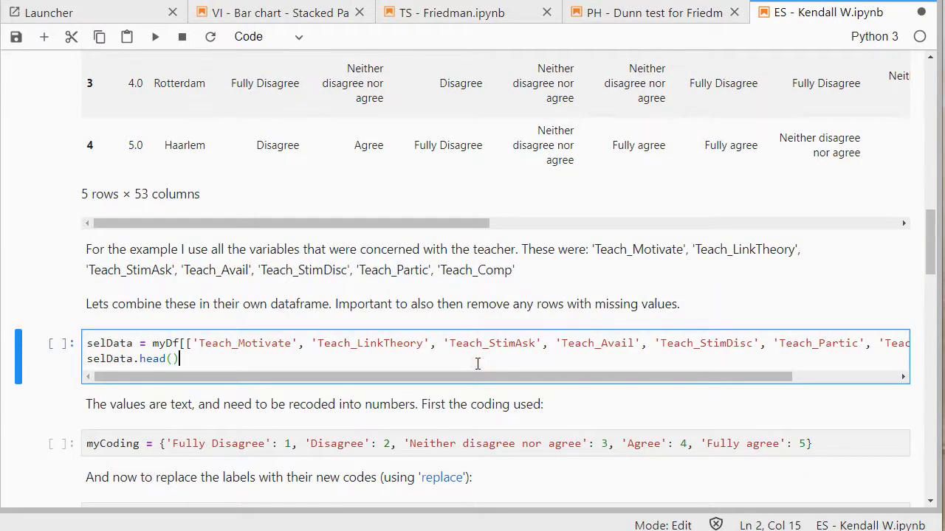
pyautogui.press('shift+enter')
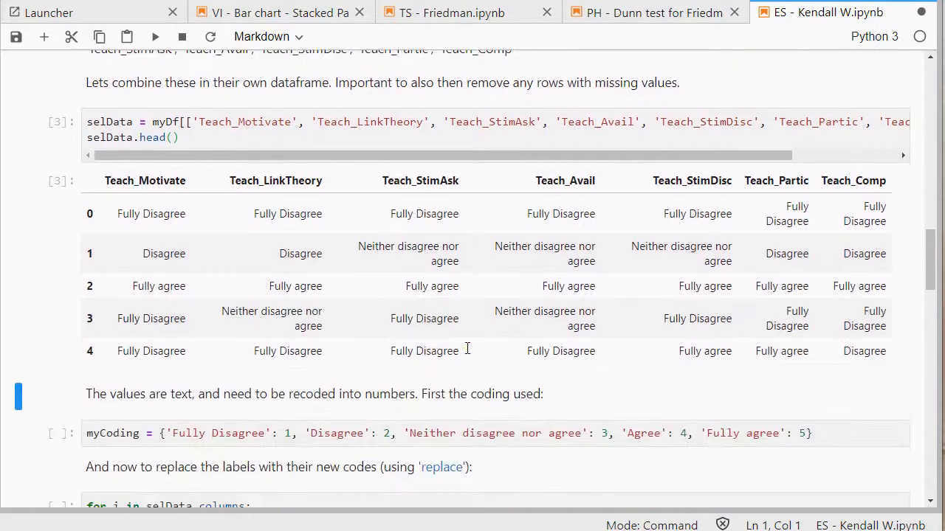
pyautogui.moveTo(369, 318)
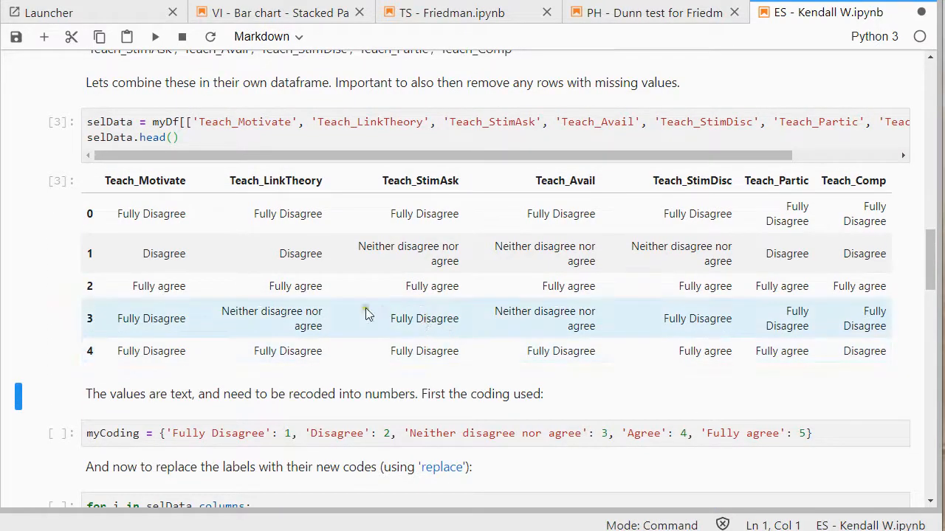
pyautogui.moveTo(301, 223)
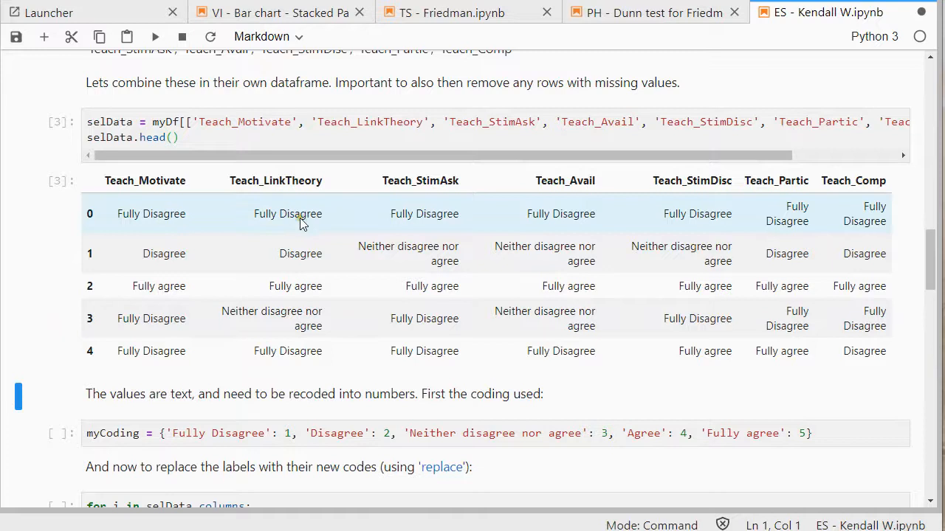
pyautogui.moveTo(315, 298)
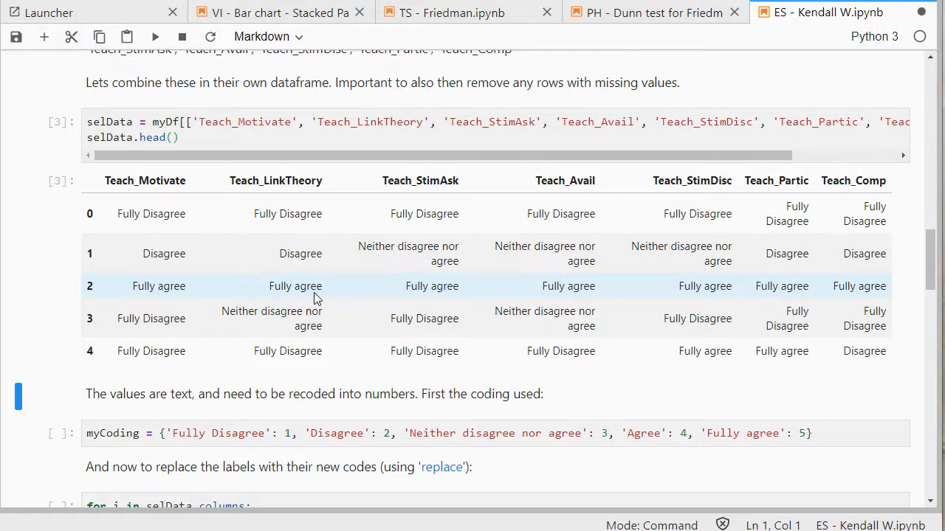
pyautogui.moveTo(327, 403)
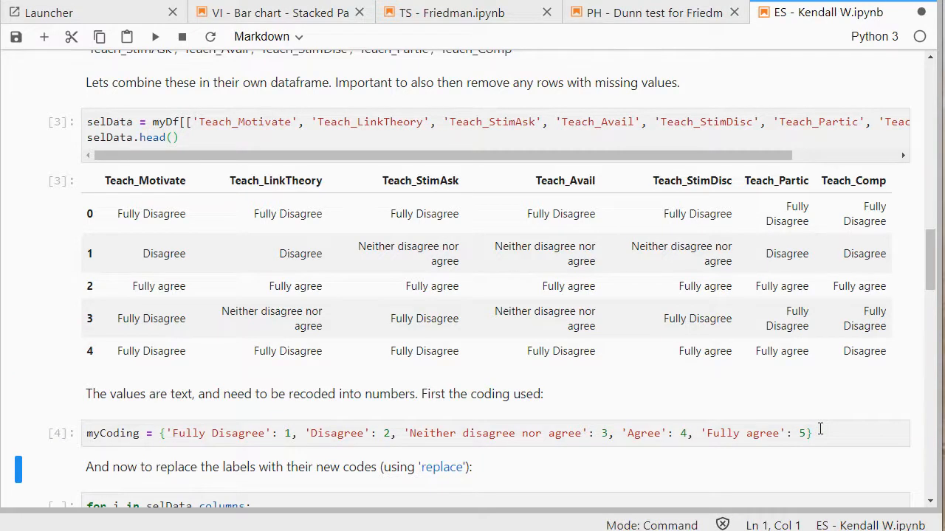
# Scroll through the recoded Teach_ columns, now showing numeric codes 1–5.
pyautogui.scroll(-3)
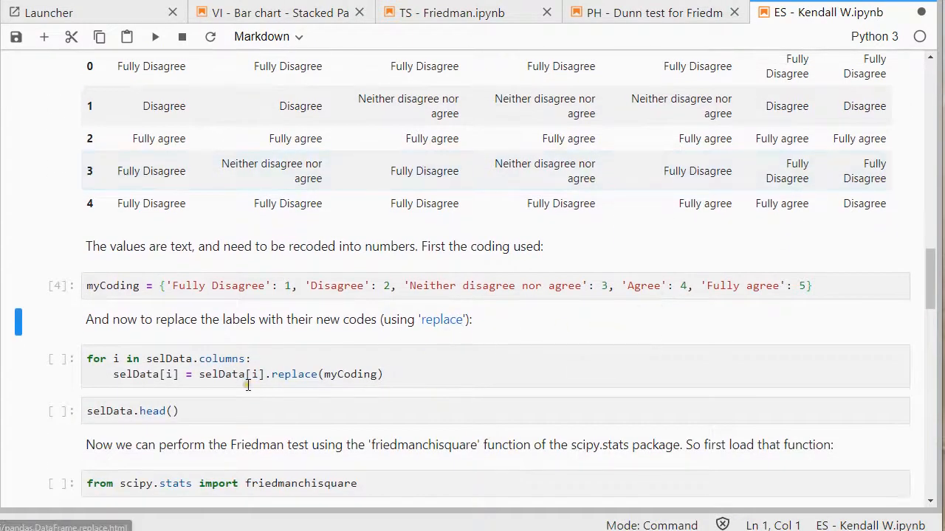
pyautogui.moveTo(219, 368)
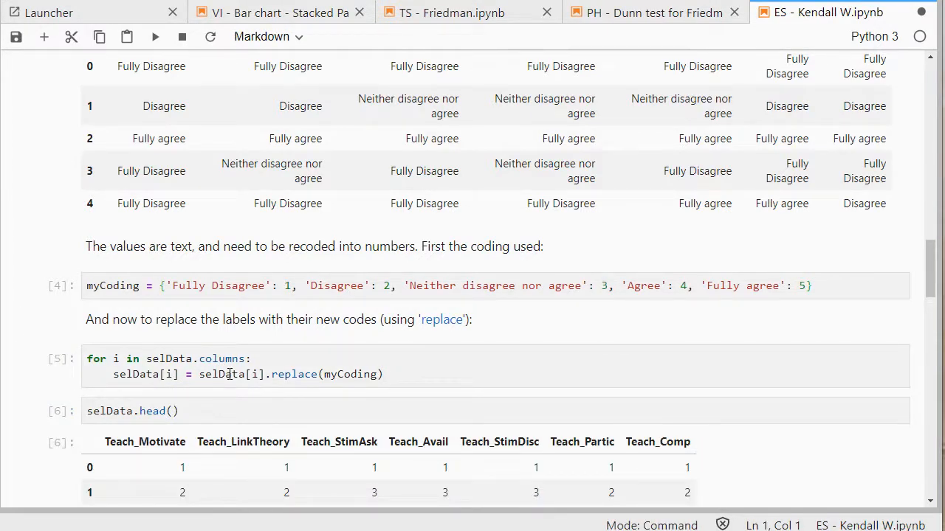
pyautogui.scroll(-3)
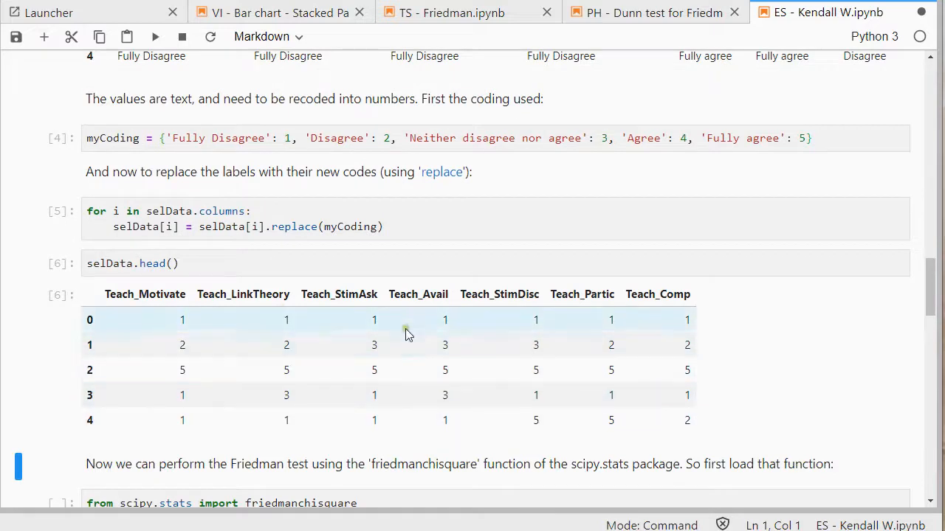
pyautogui.moveTo(597, 383)
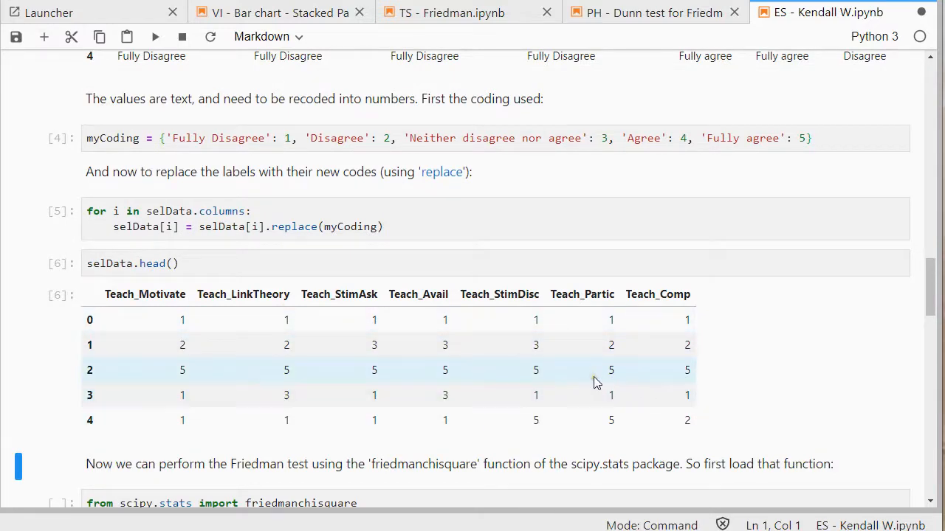
pyautogui.scroll(-3)
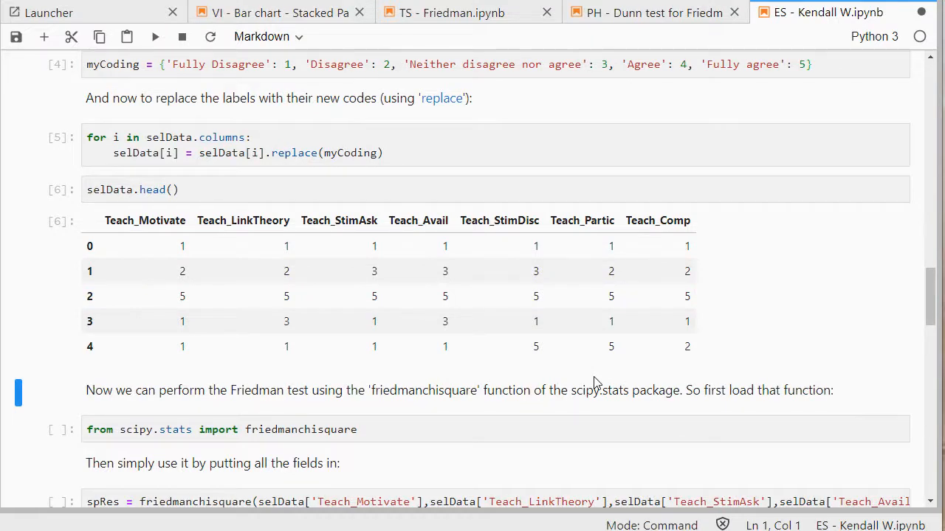
# Import friedmanchisquare and run the Friedman test, giving statistic 49.786 and p-value 5.19e-09.
pyautogui.scroll(-3)
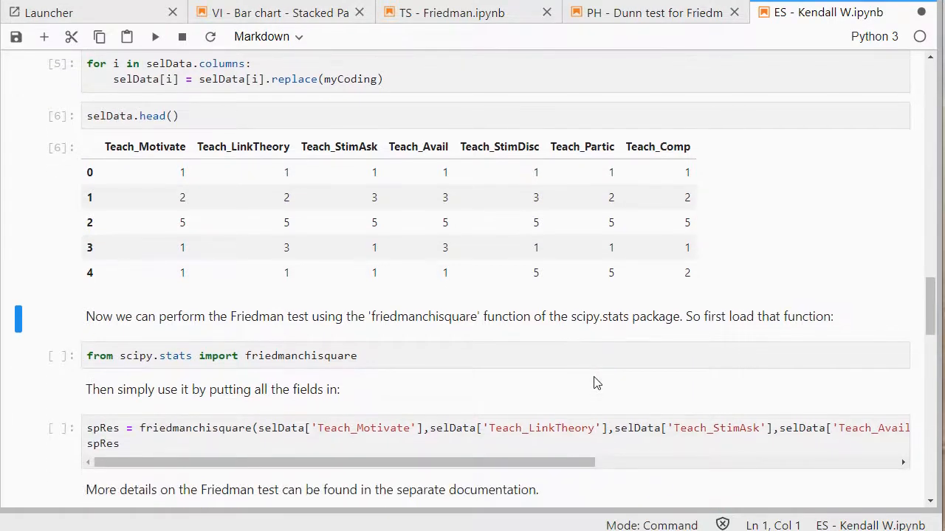
pyautogui.moveTo(456, 385)
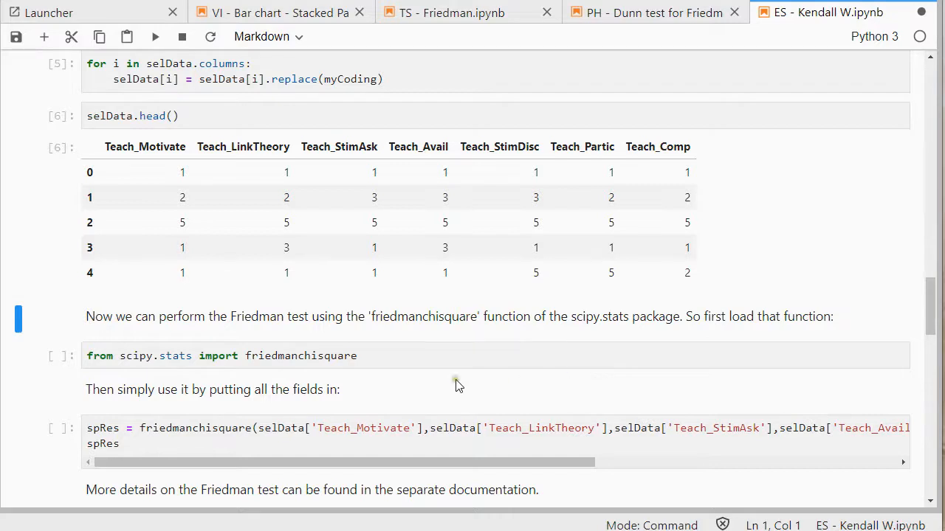
pyautogui.click(406, 356)
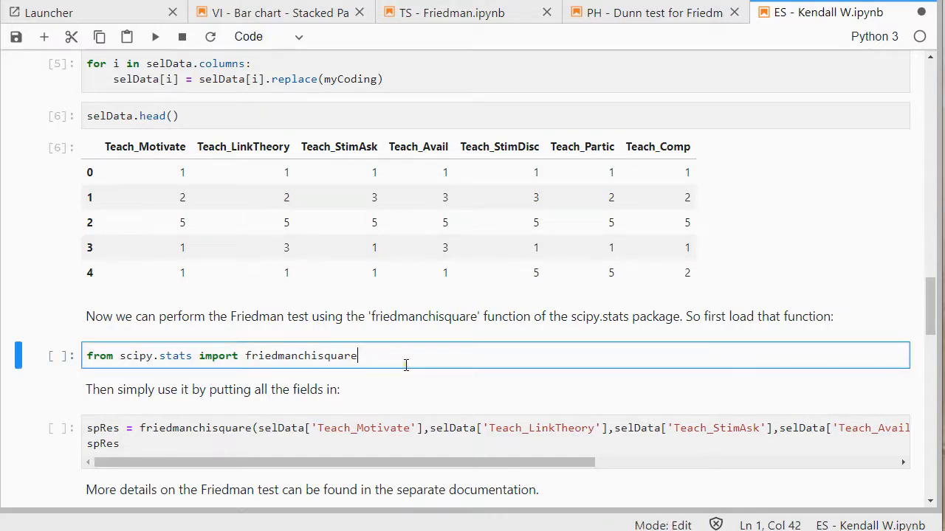
pyautogui.press('shift+Return')
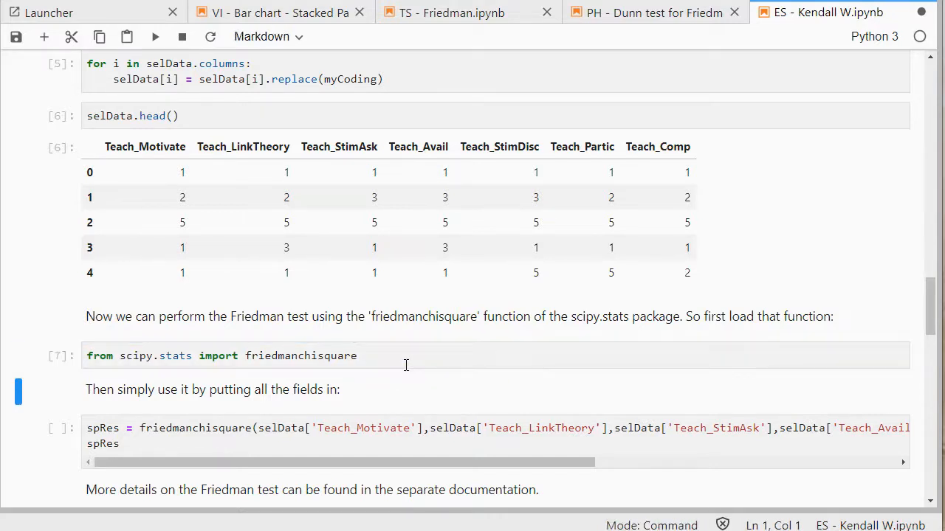
pyautogui.scroll(-3)
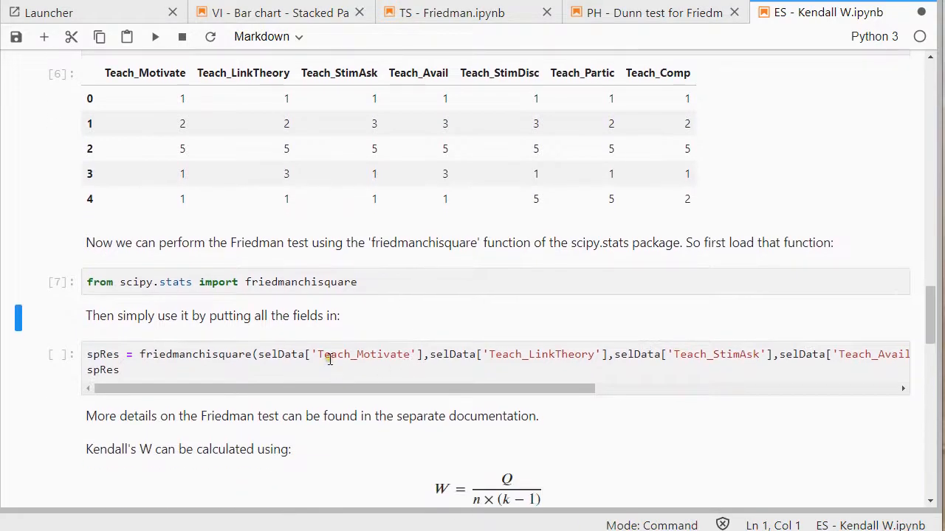
pyautogui.click(605, 354)
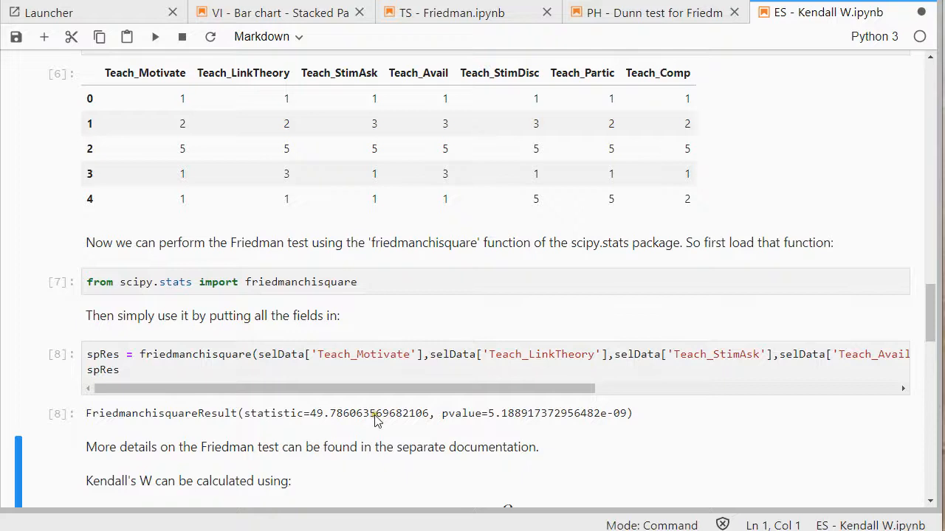
pyautogui.scroll(-3)
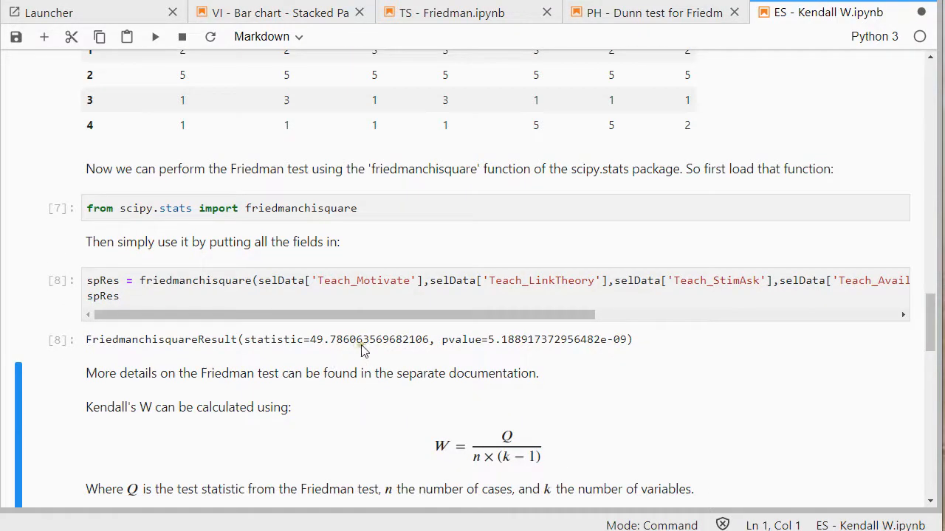
pyautogui.moveTo(334, 349)
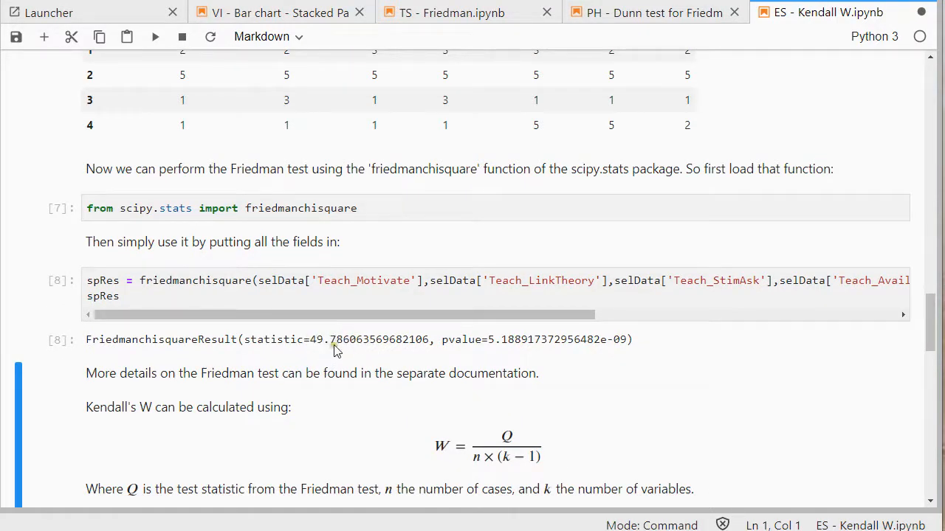
pyautogui.moveTo(129, 417)
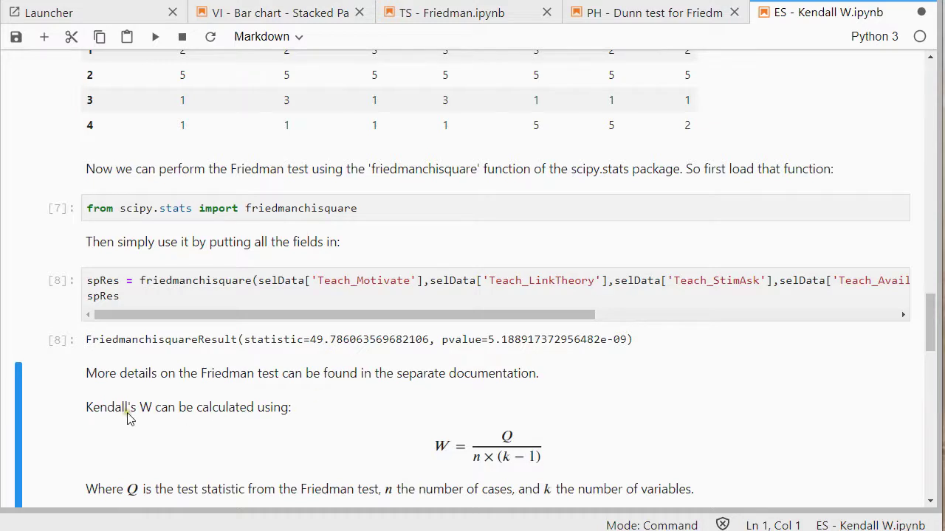
pyautogui.scroll(-3)
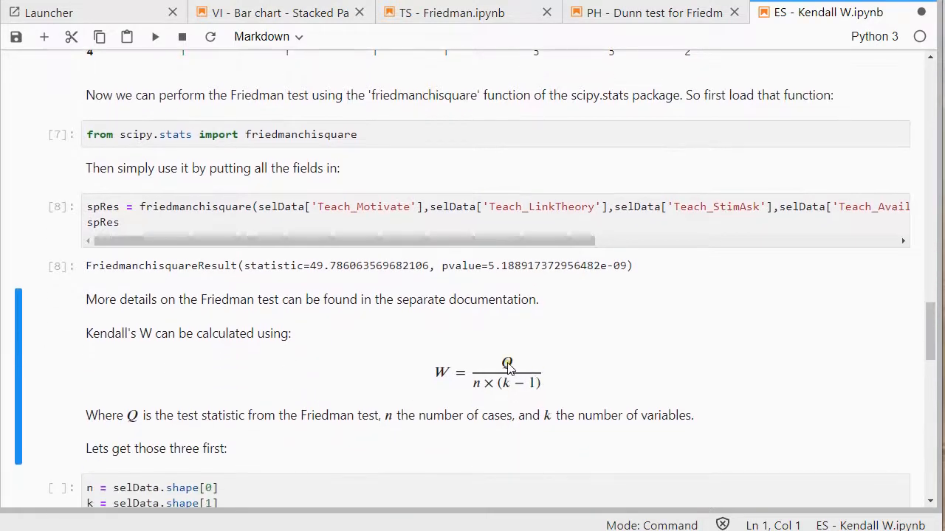
pyautogui.moveTo(478, 396)
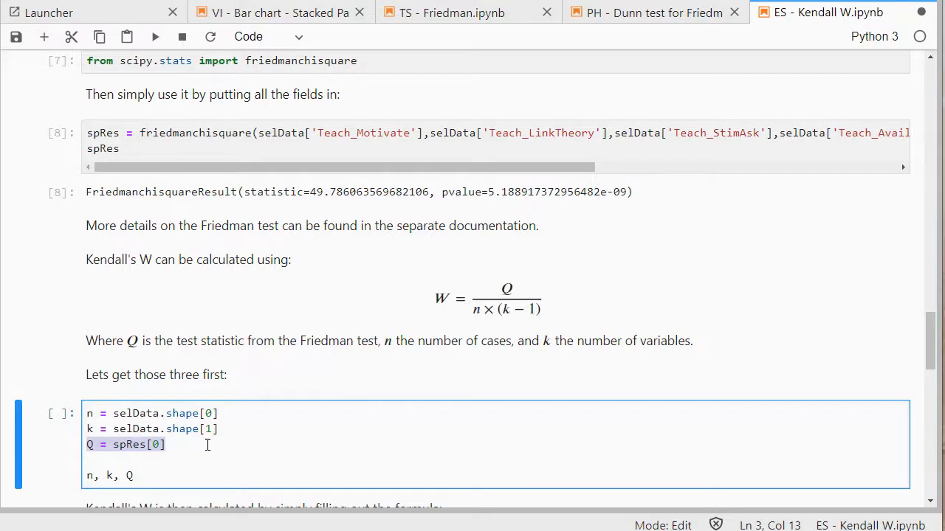
pyautogui.moveTo(247, 347)
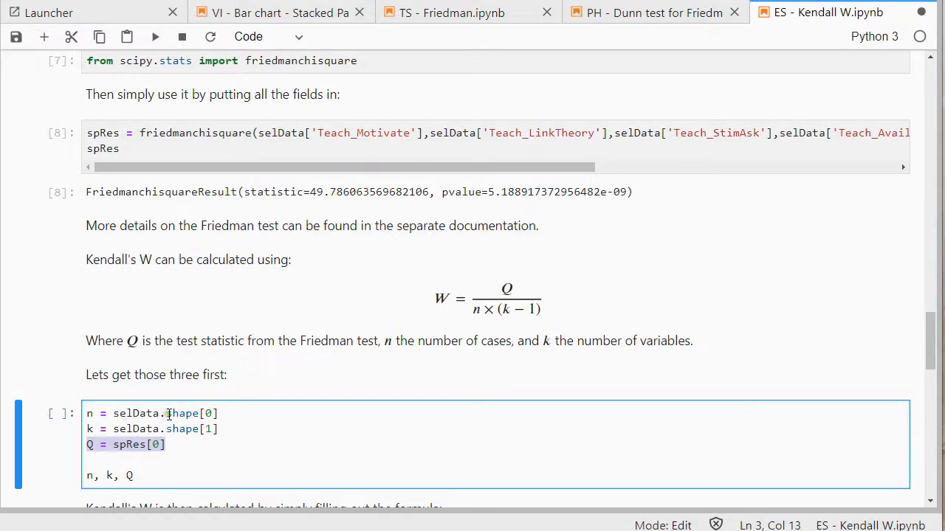
# Save, then compute n=52, k=7, Q=49.786 and Kendall's W≈0.160.
pyautogui.press('ctrl+s')
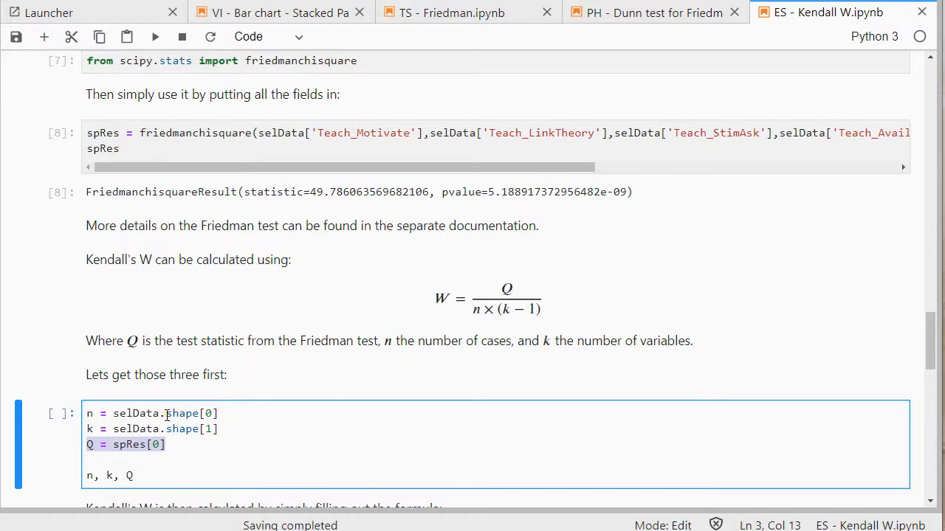
pyautogui.click(221, 429)
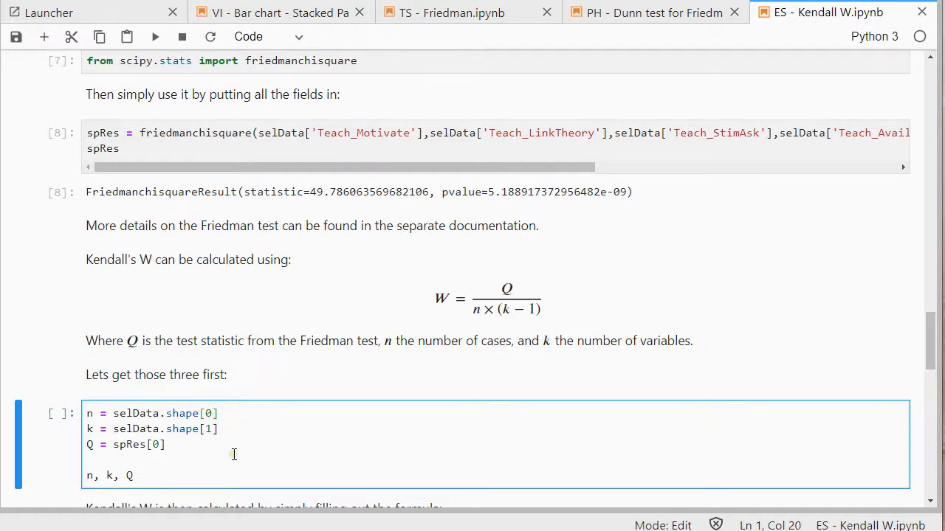
pyautogui.click(216, 429)
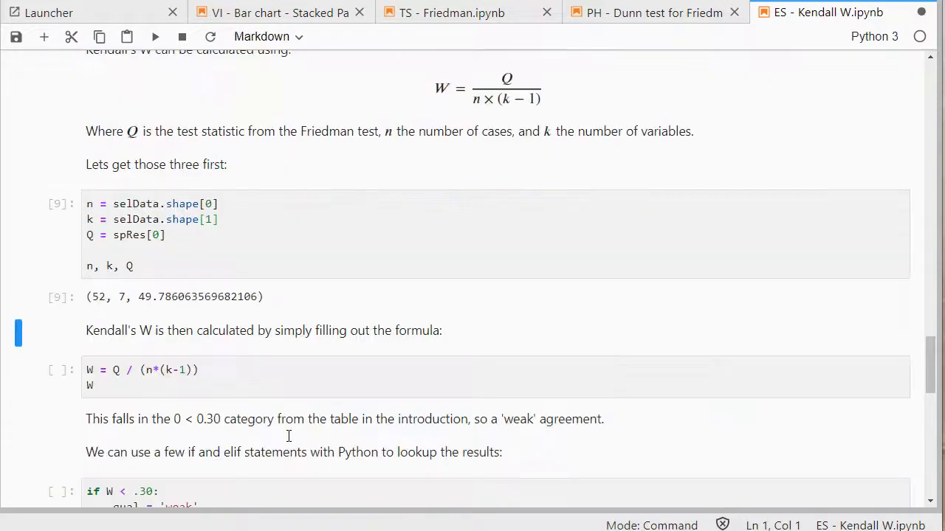
pyautogui.moveTo(484, 256)
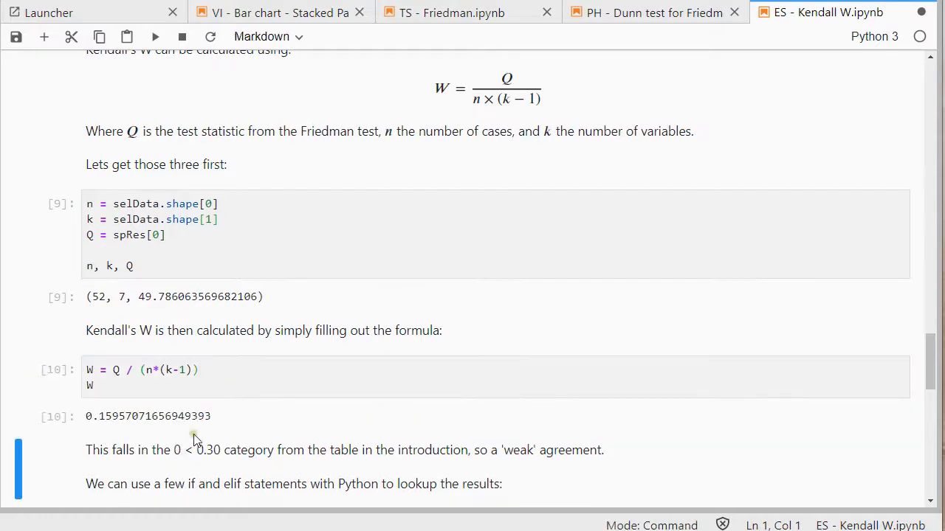
pyautogui.moveTo(201, 467)
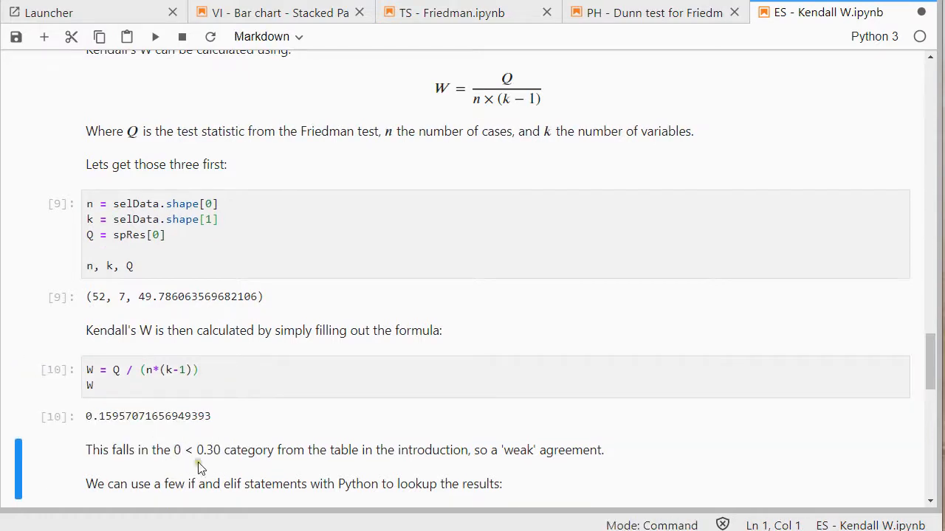
pyautogui.moveTo(516, 435)
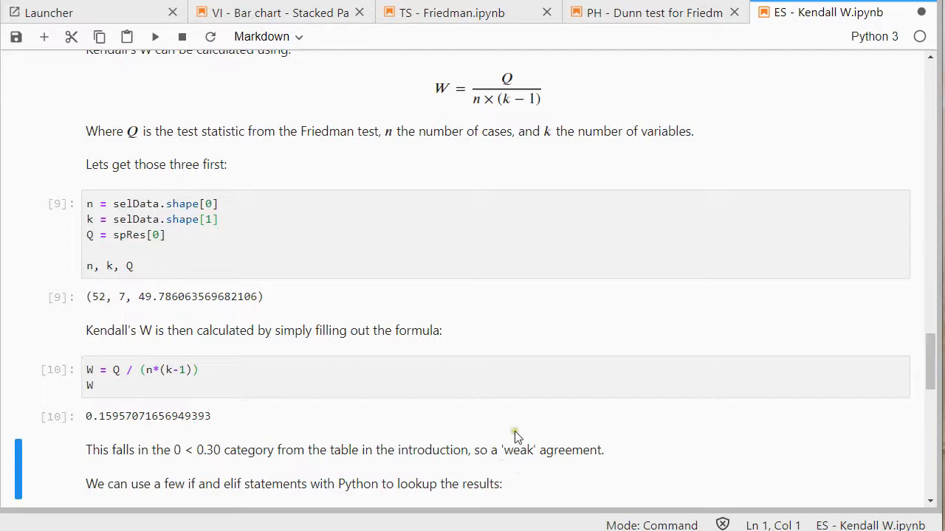
pyautogui.scroll(-3)
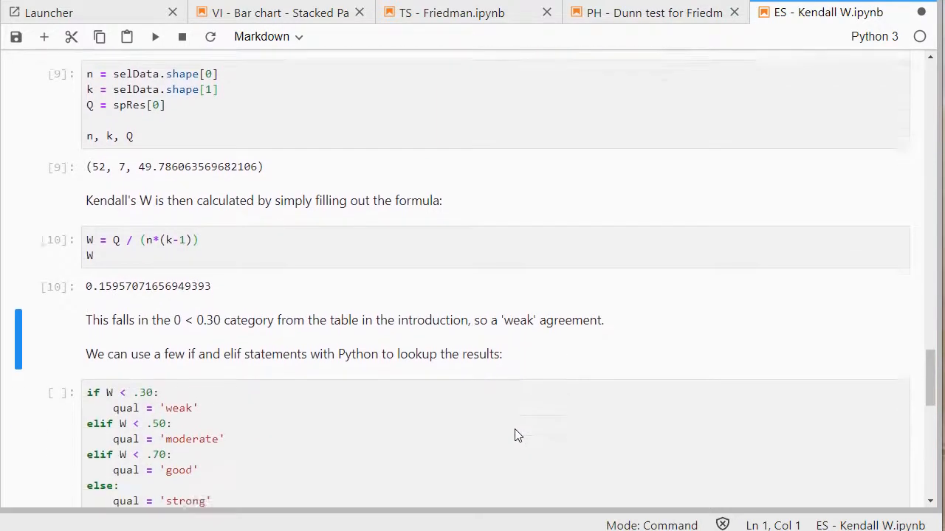
# Scroll to the if/elif lookup that labels W as 'weak'.
pyautogui.scroll(-3)
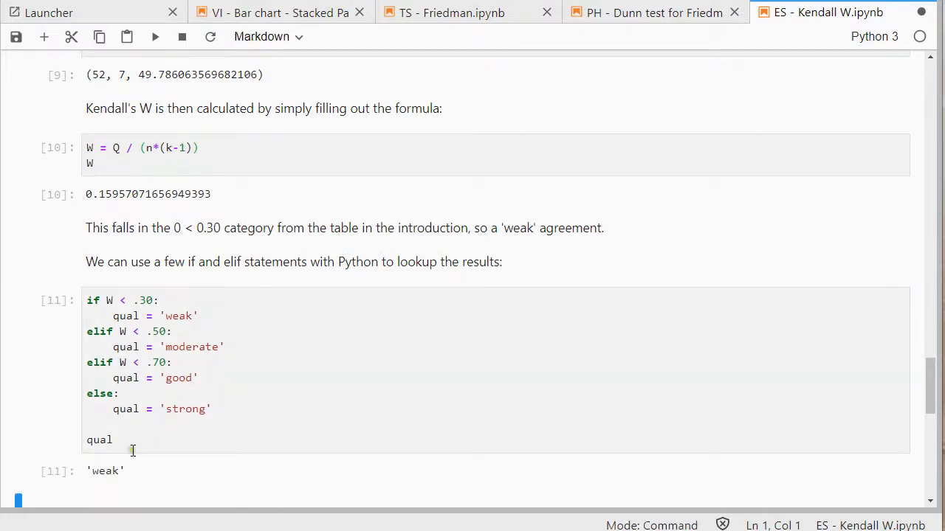
pyautogui.scroll(-3)
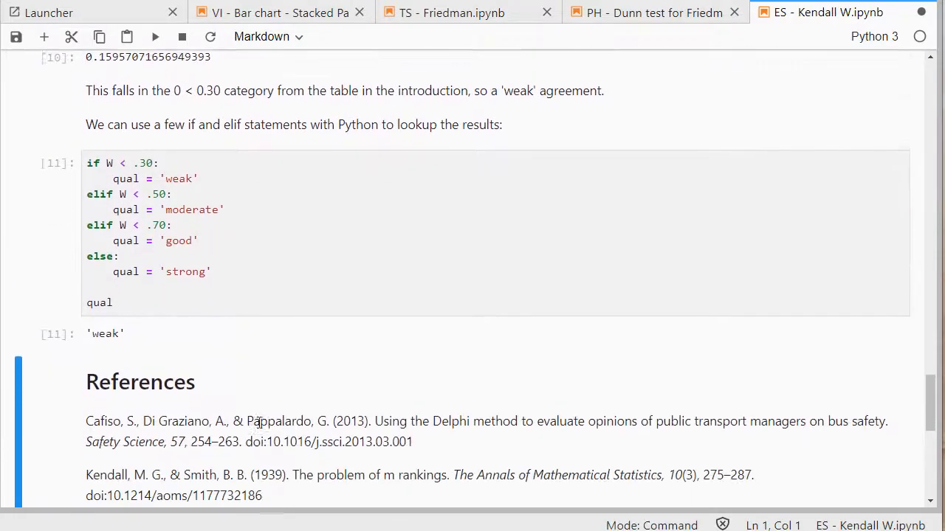
pyautogui.scroll(-3)
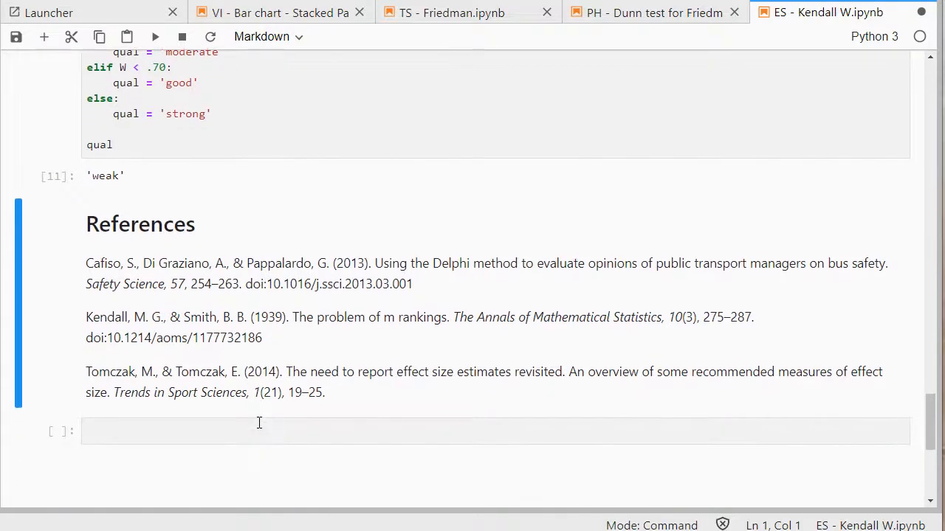
pyautogui.moveTo(243, 350)
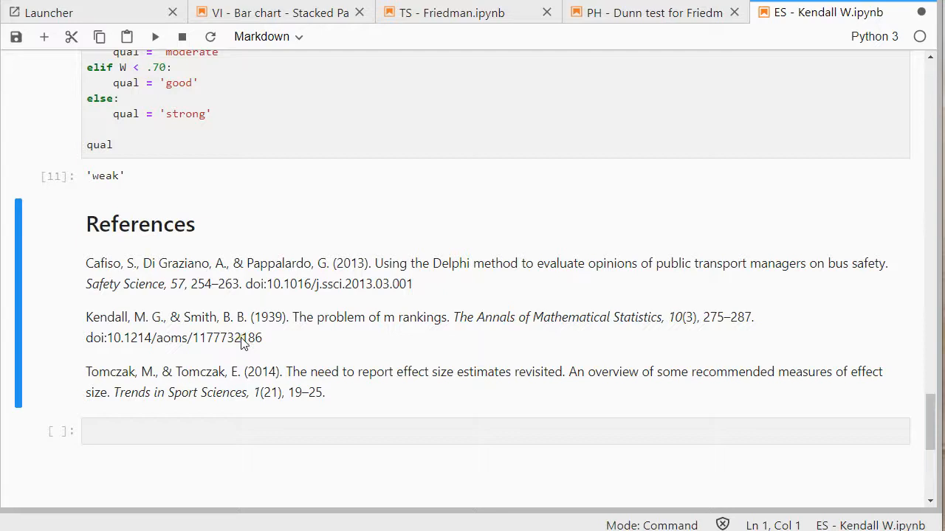
pyautogui.moveTo(244, 333)
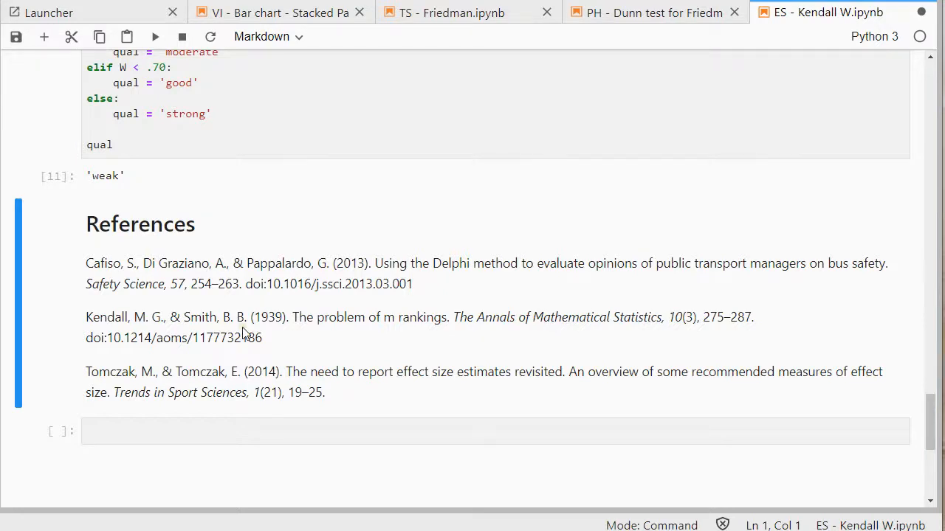
pyautogui.moveTo(701, 341)
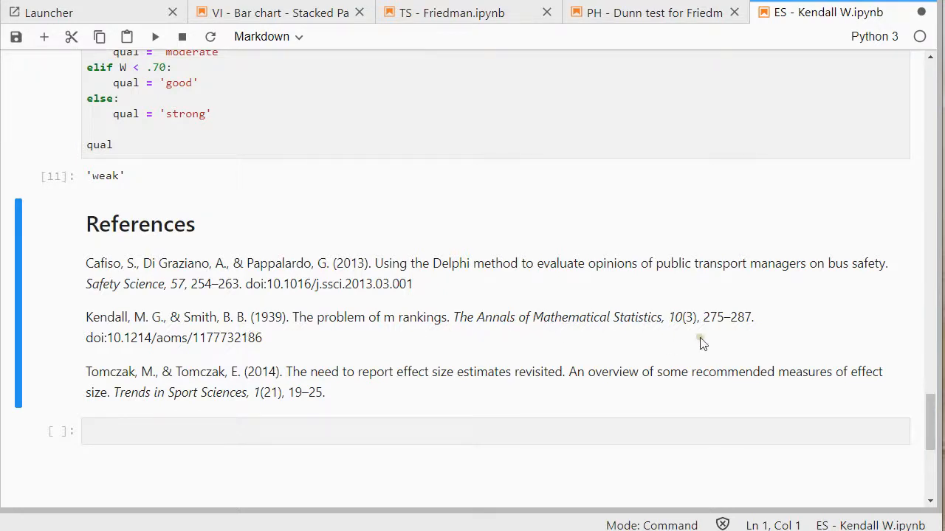